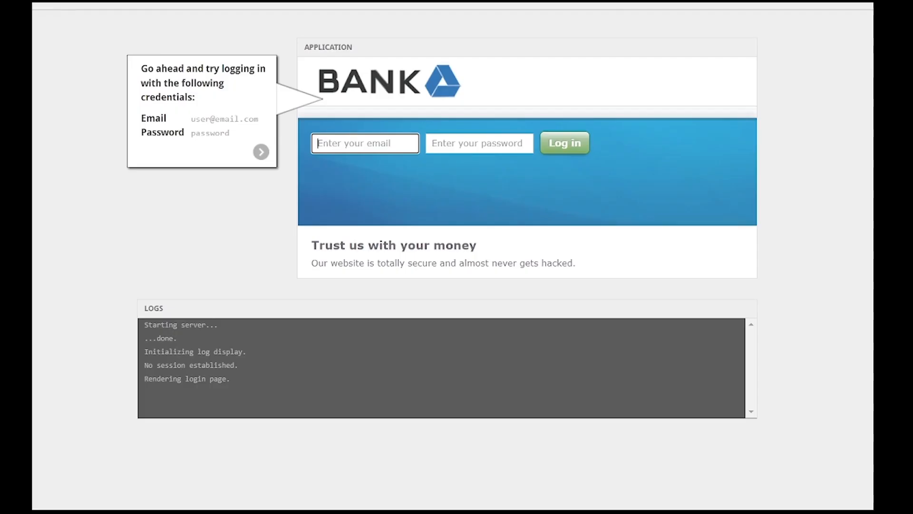
text(use)
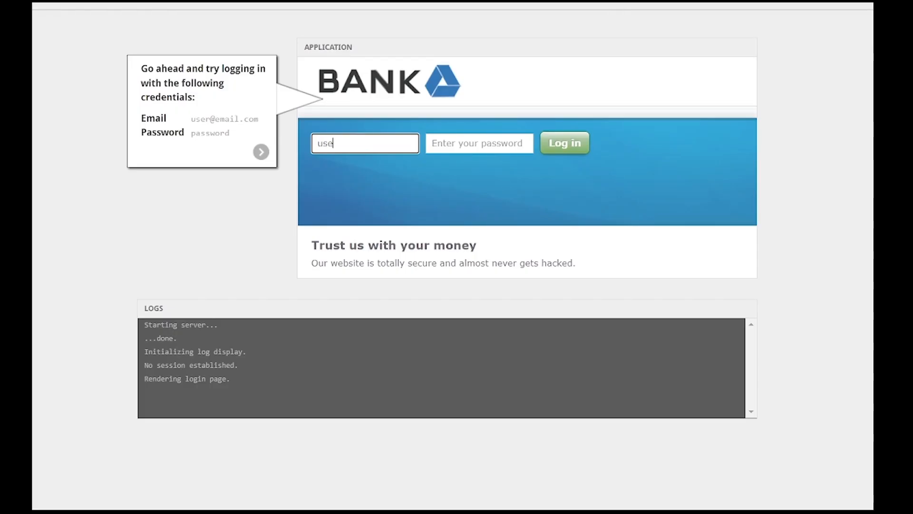
text(r@email.com)
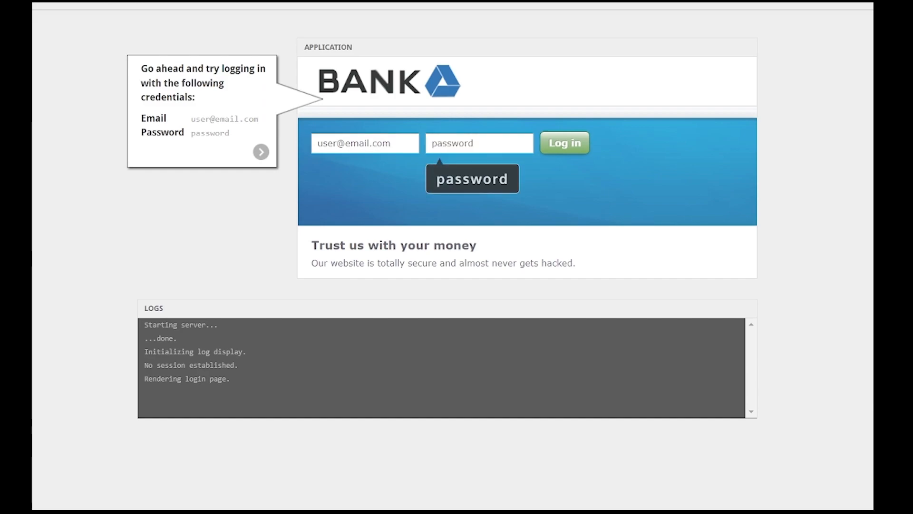
click(564, 143)
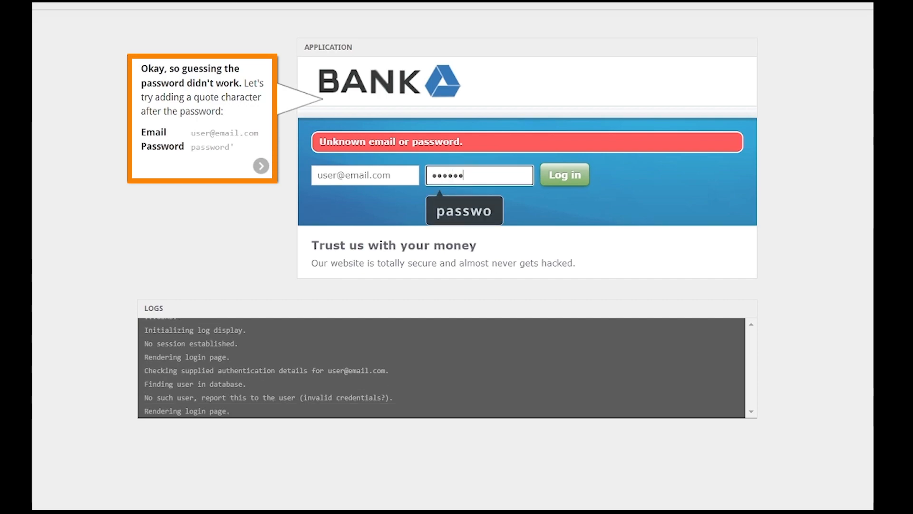
text(')
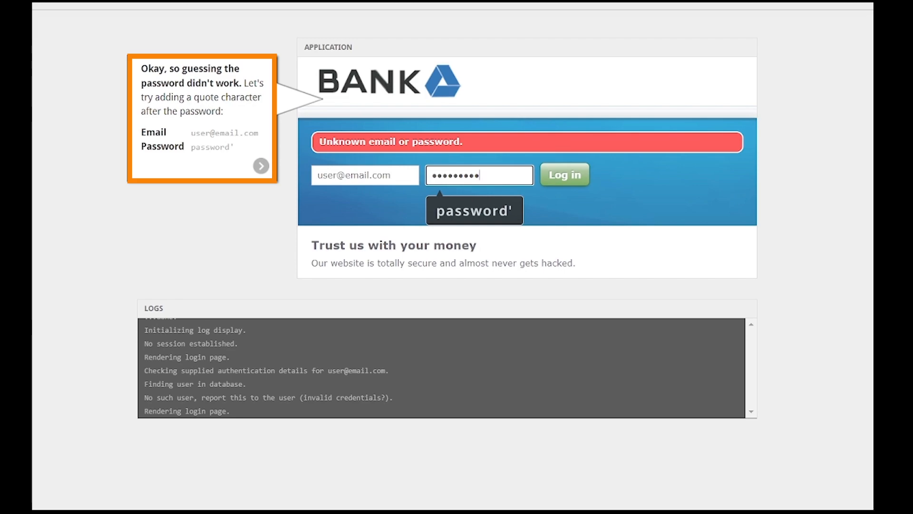
Step: Submit the quoted password so the app crashes, then view the logs and the code behind the login
click(564, 175)
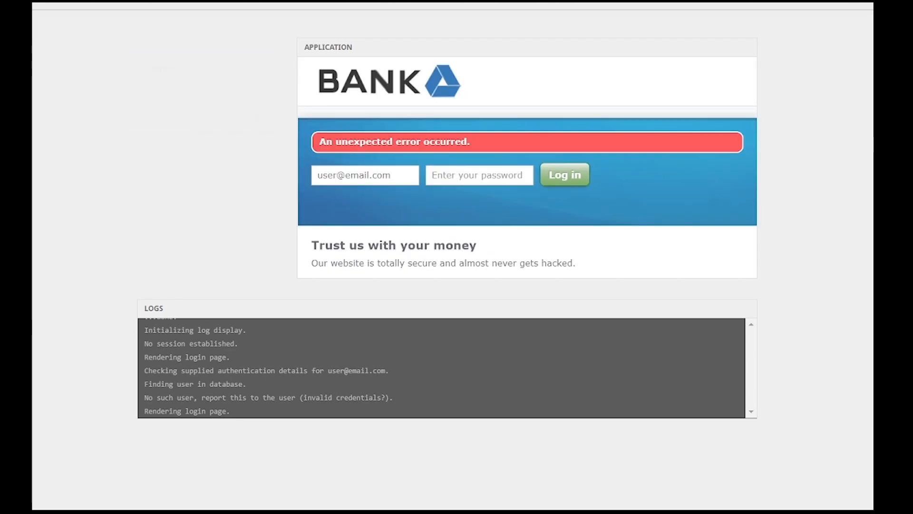
click(562, 175)
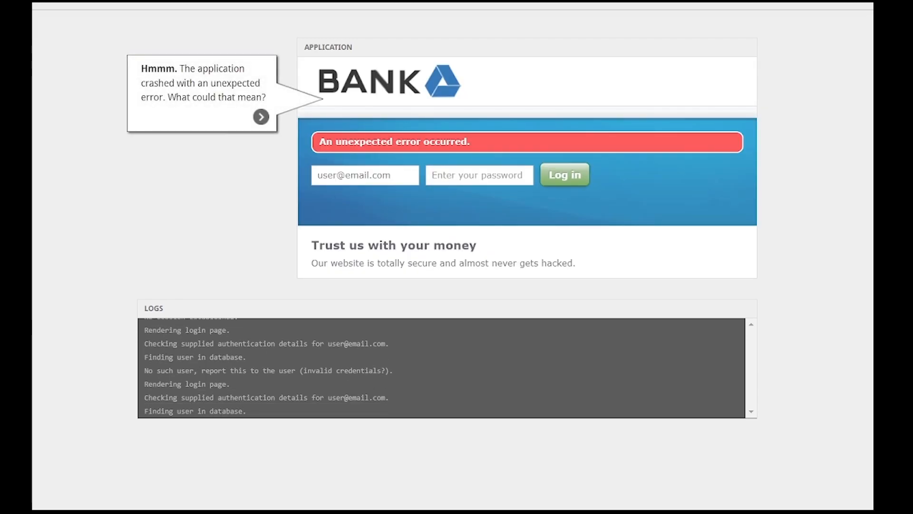
click(261, 116)
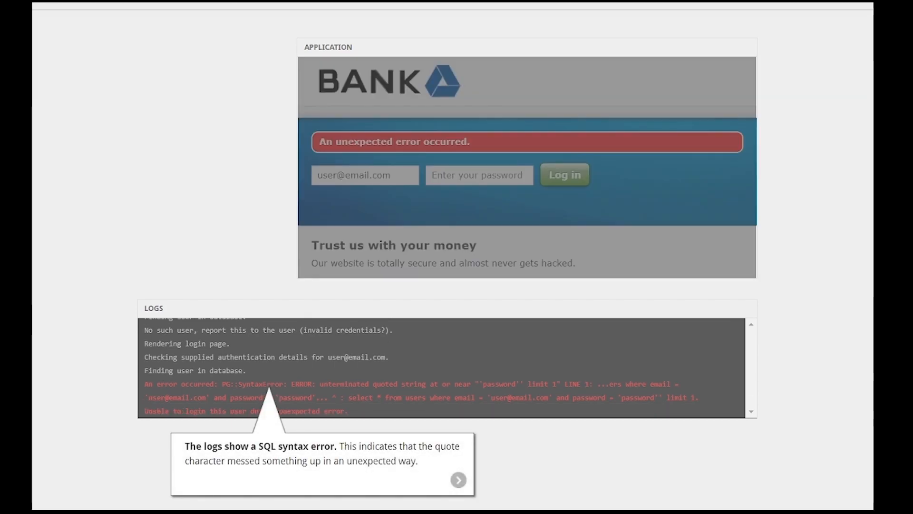
click(459, 479)
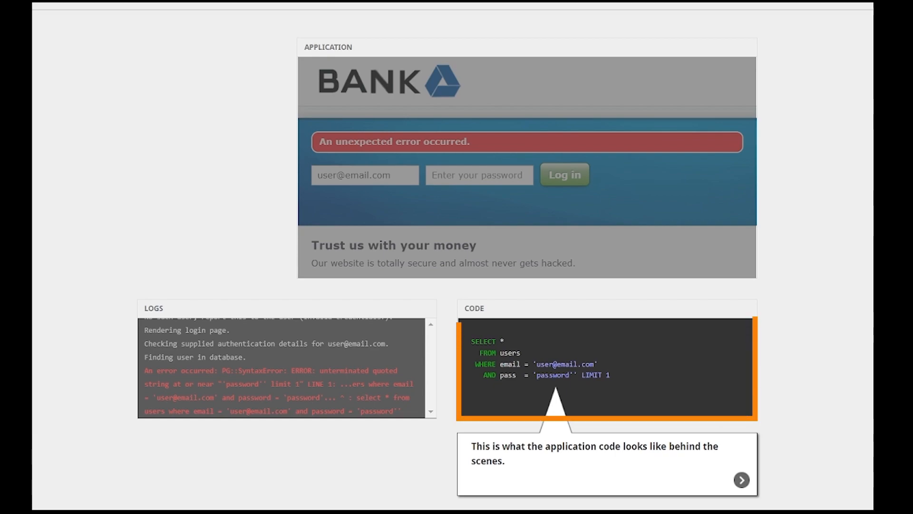
Step: Continue through why the quote broke the query to the SQL injection conclusion and next credentials
click(741, 479)
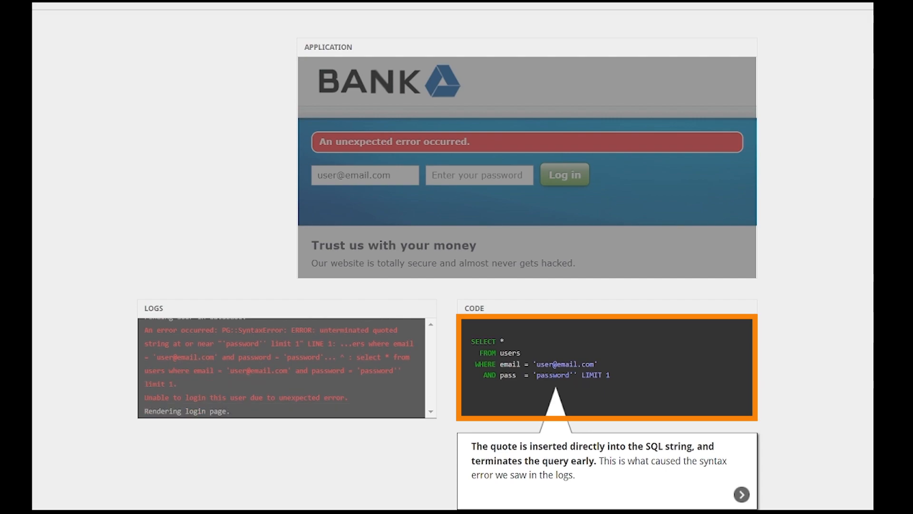
click(741, 493)
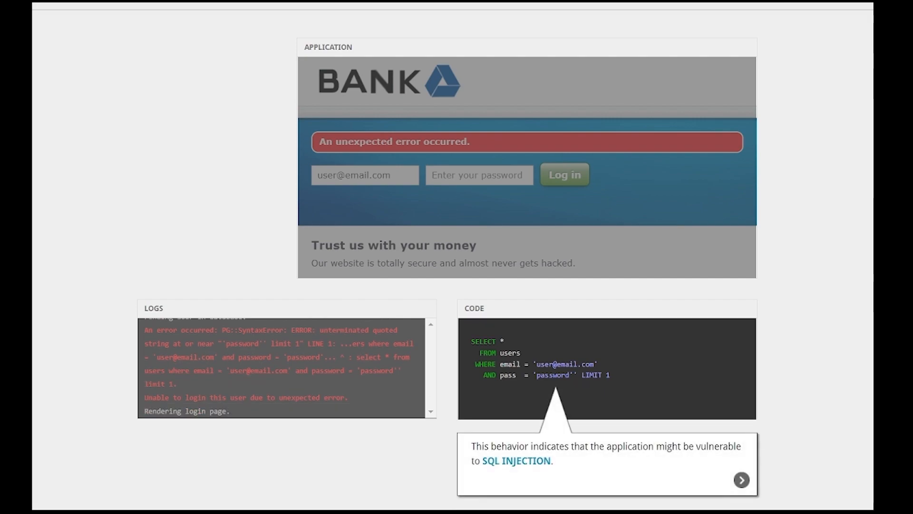
click(741, 480)
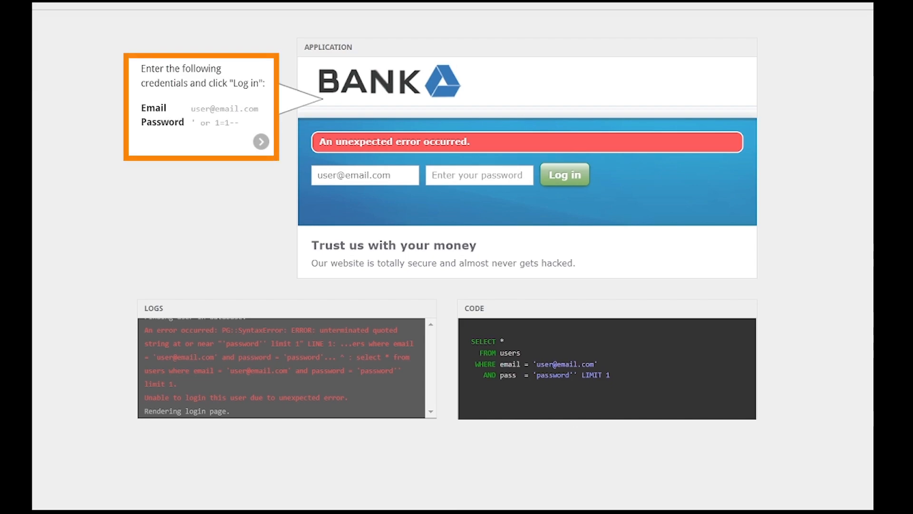
Step: Log in with ' or 1=1-- as the password and read why the always-true injection succeeded
click(479, 176)
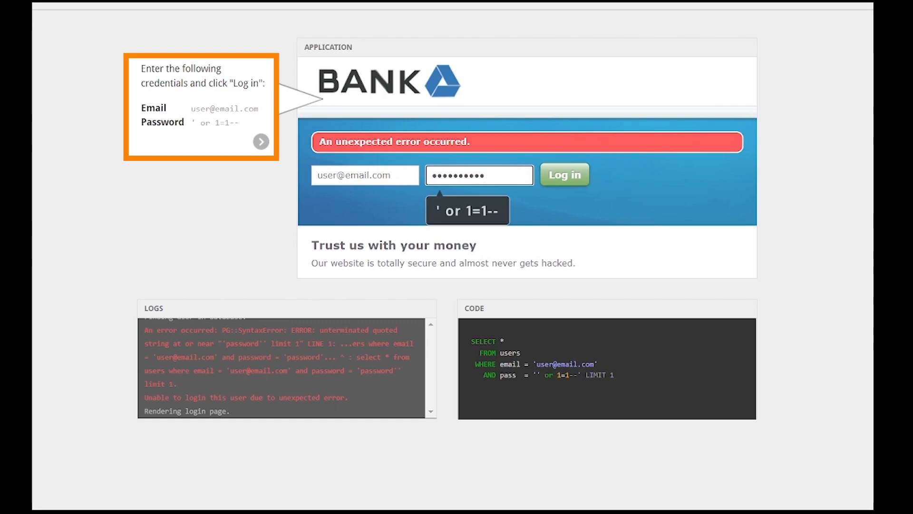
click(563, 175)
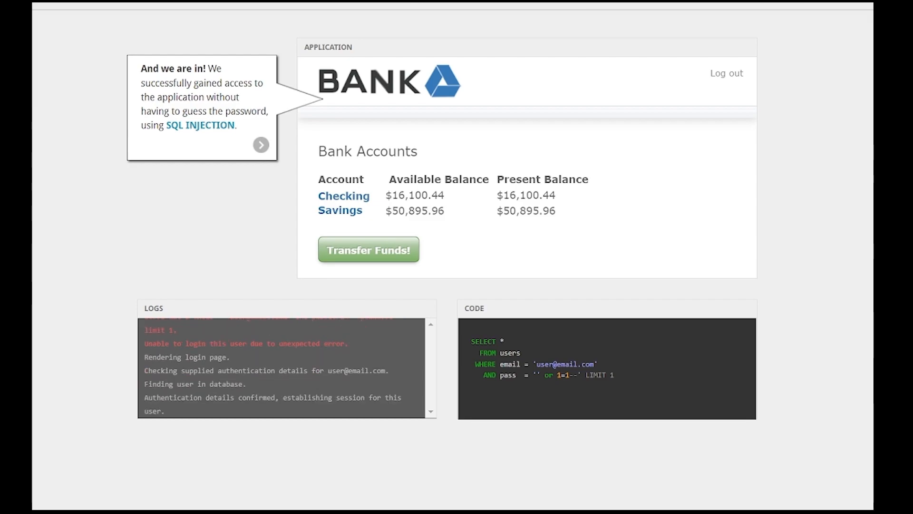
click(261, 144)
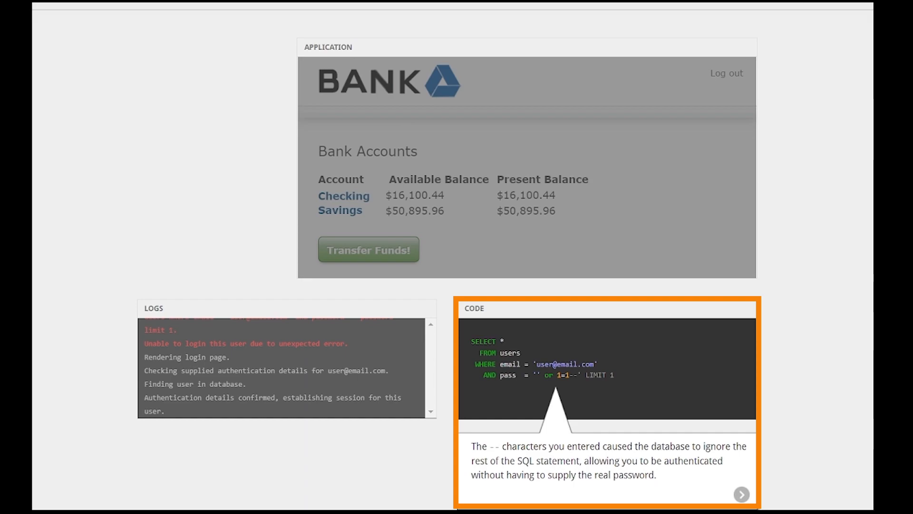
click(743, 494)
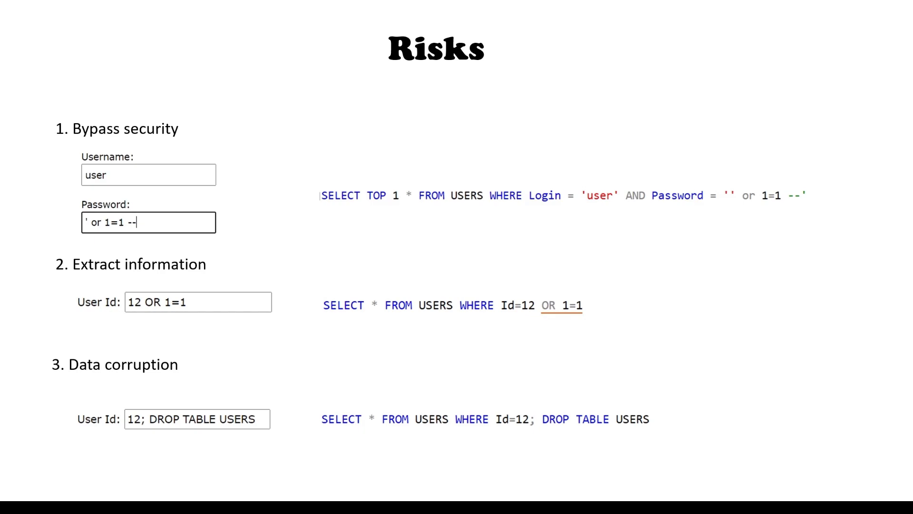
Step: Advance to the 'What to do?' slide warning against string concatenation in queries
key(Right)
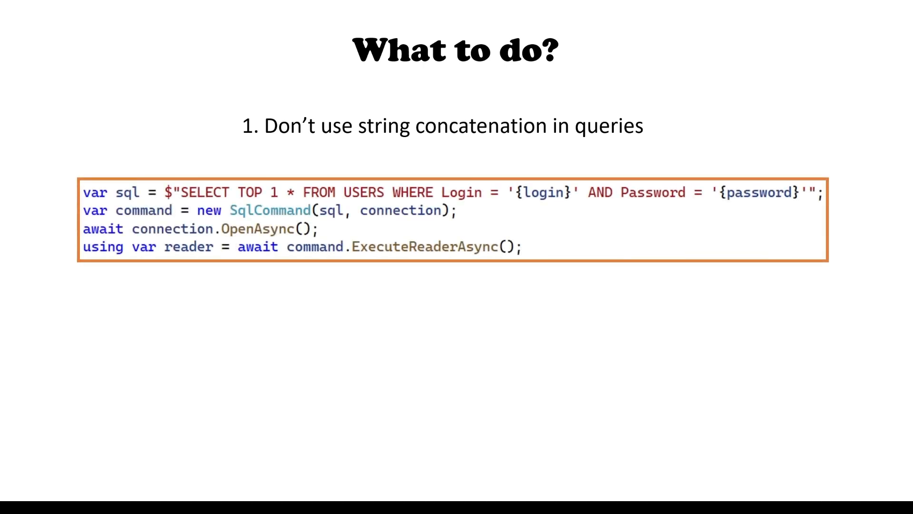